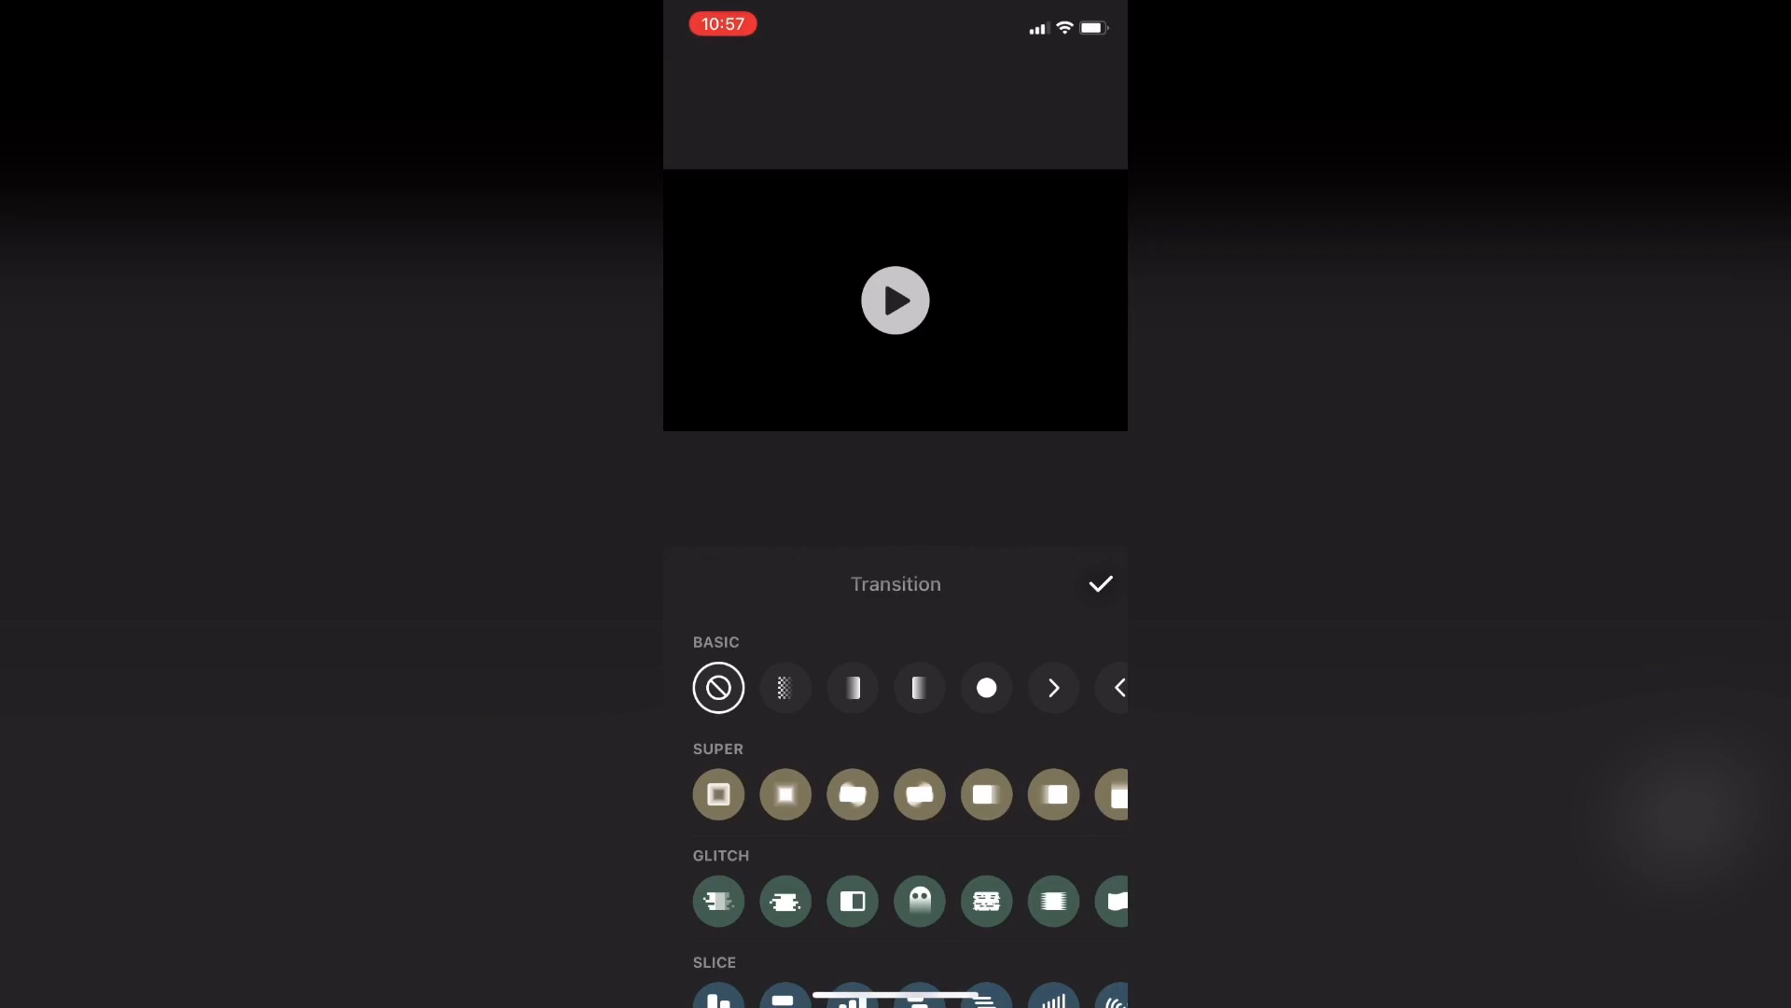
Step: Apply the Basic Fade transition between the black blank clip and the video
click(784, 687)
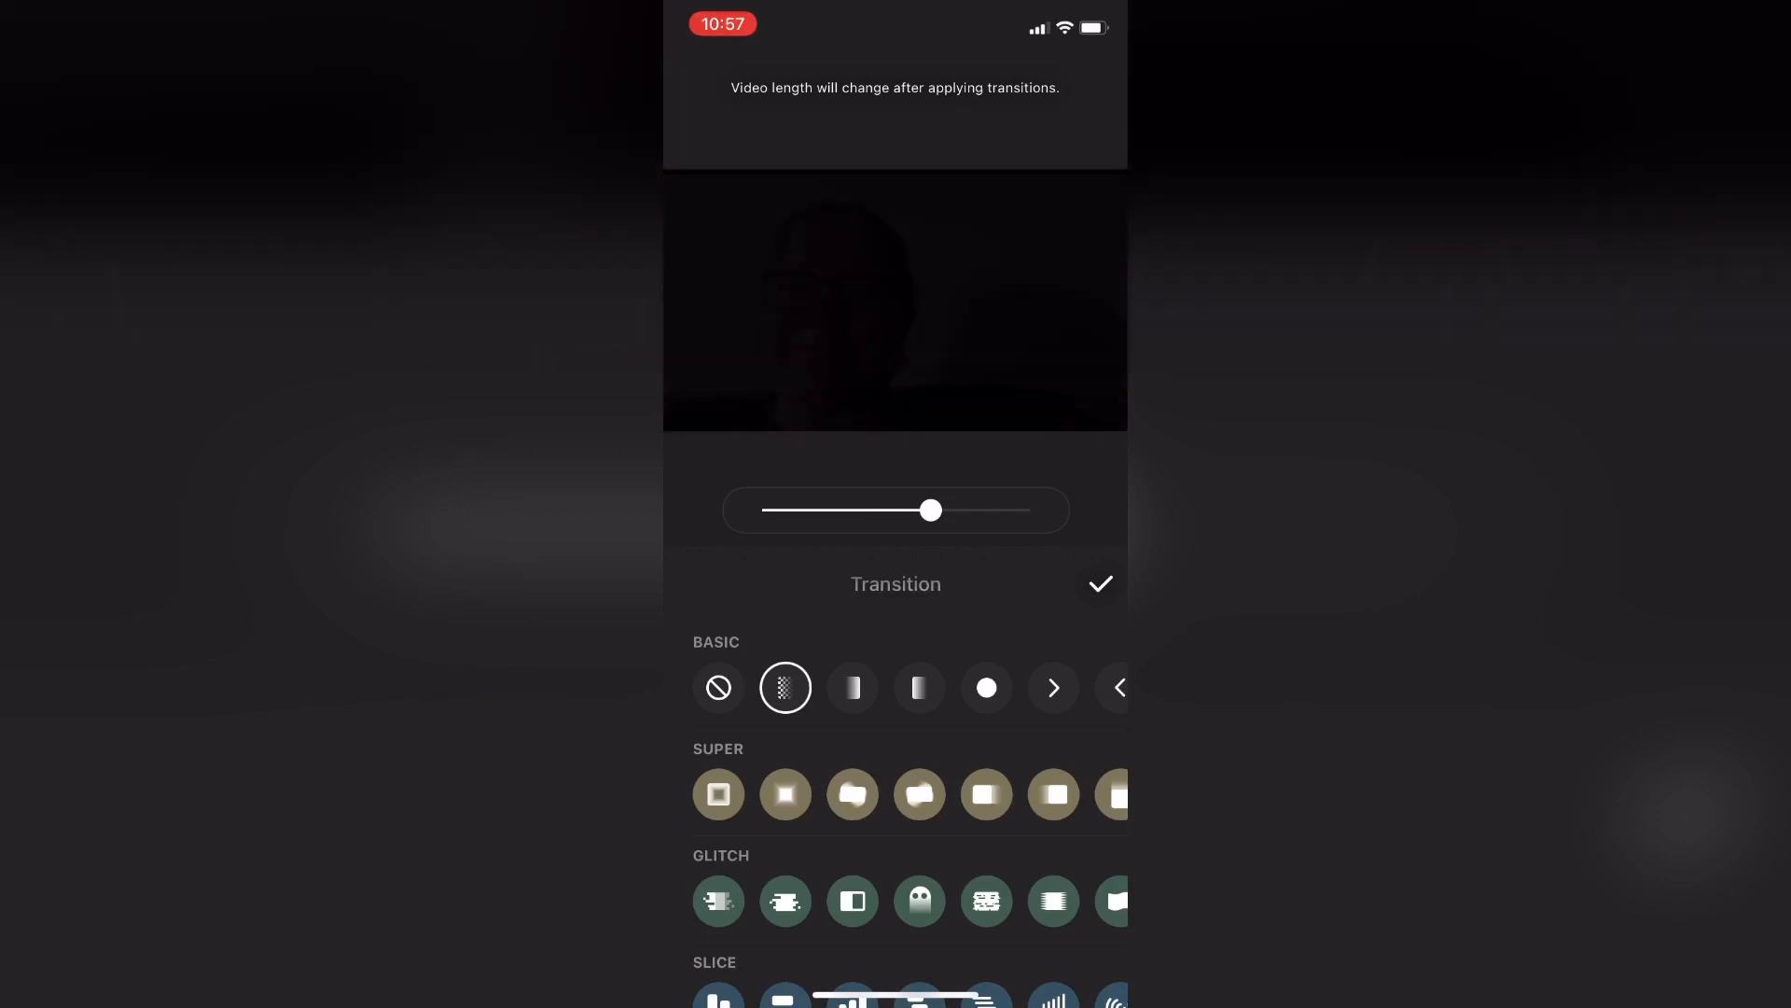
click(1099, 584)
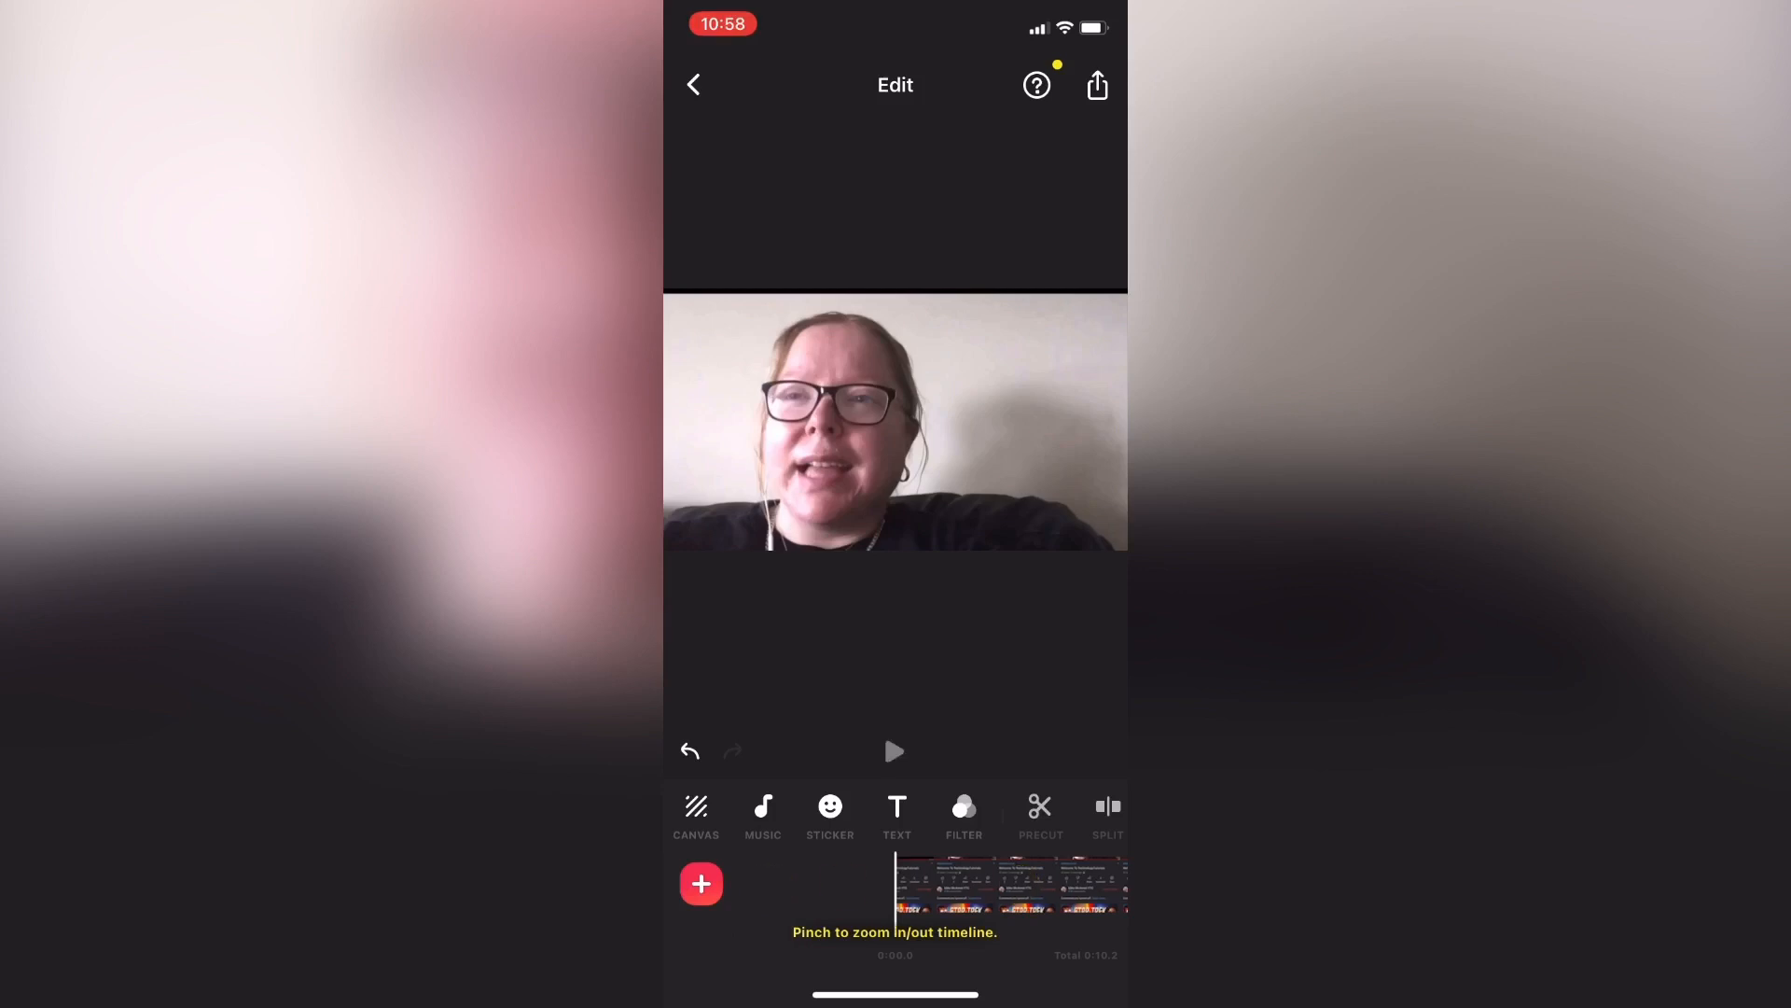
click(894, 750)
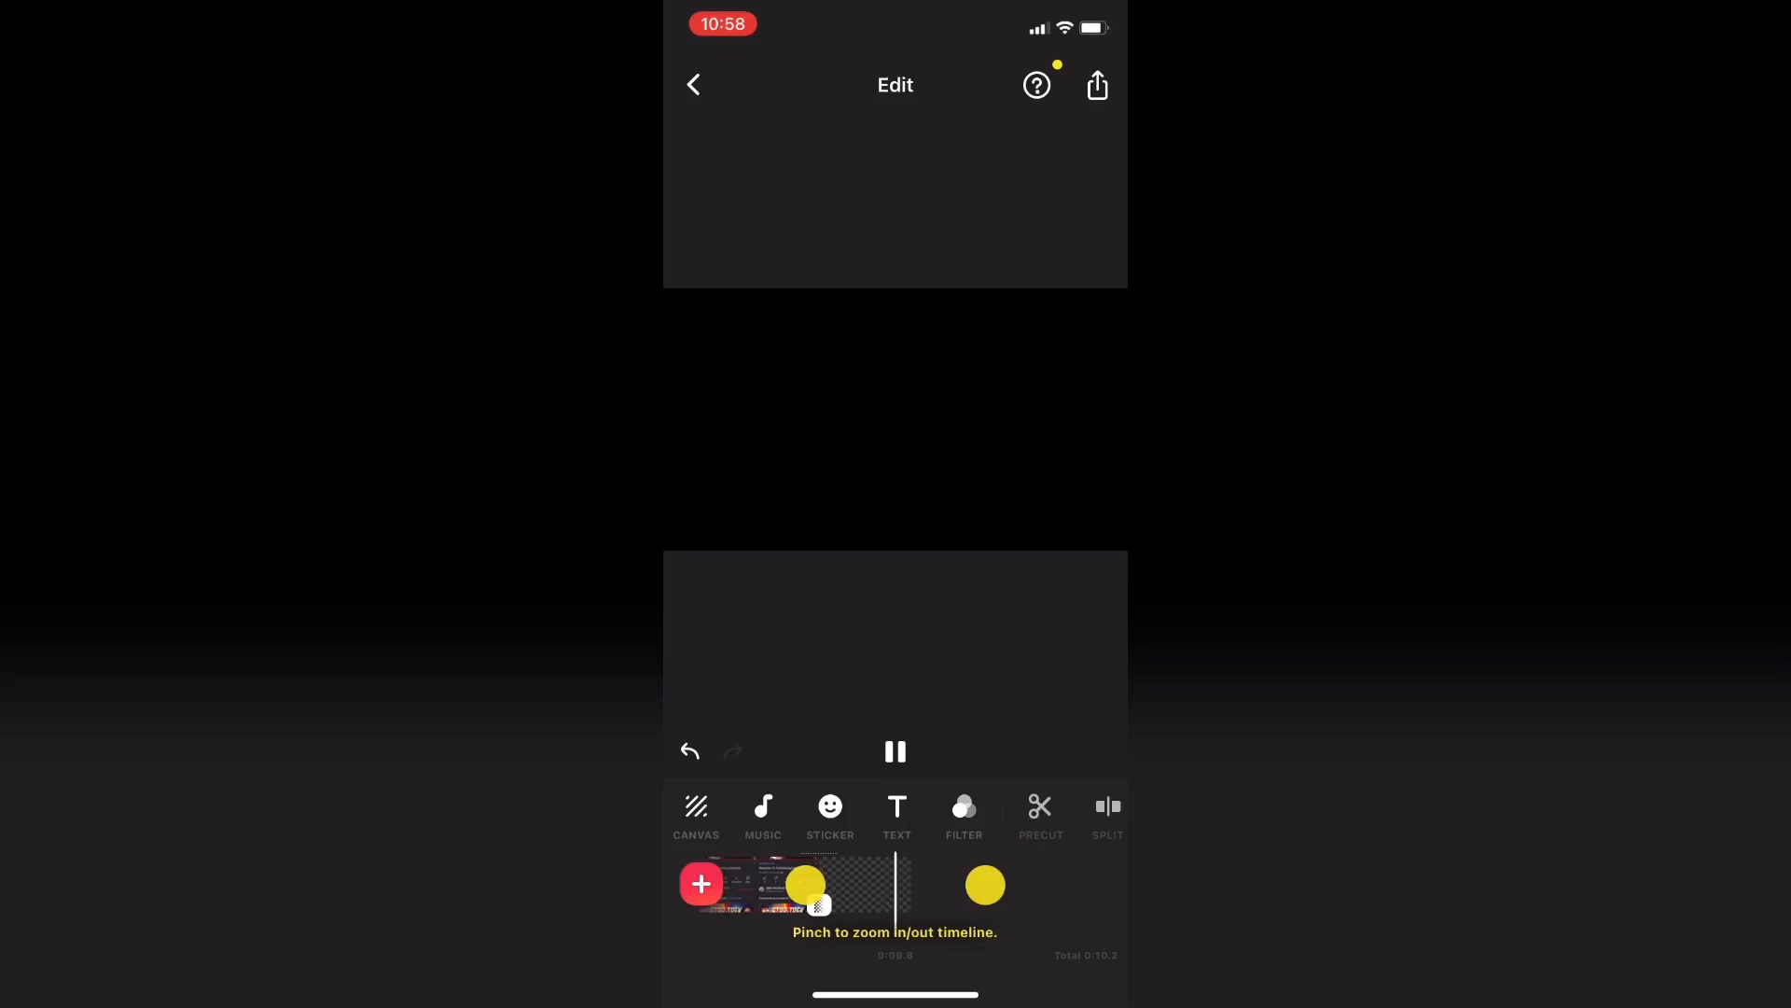
click(895, 750)
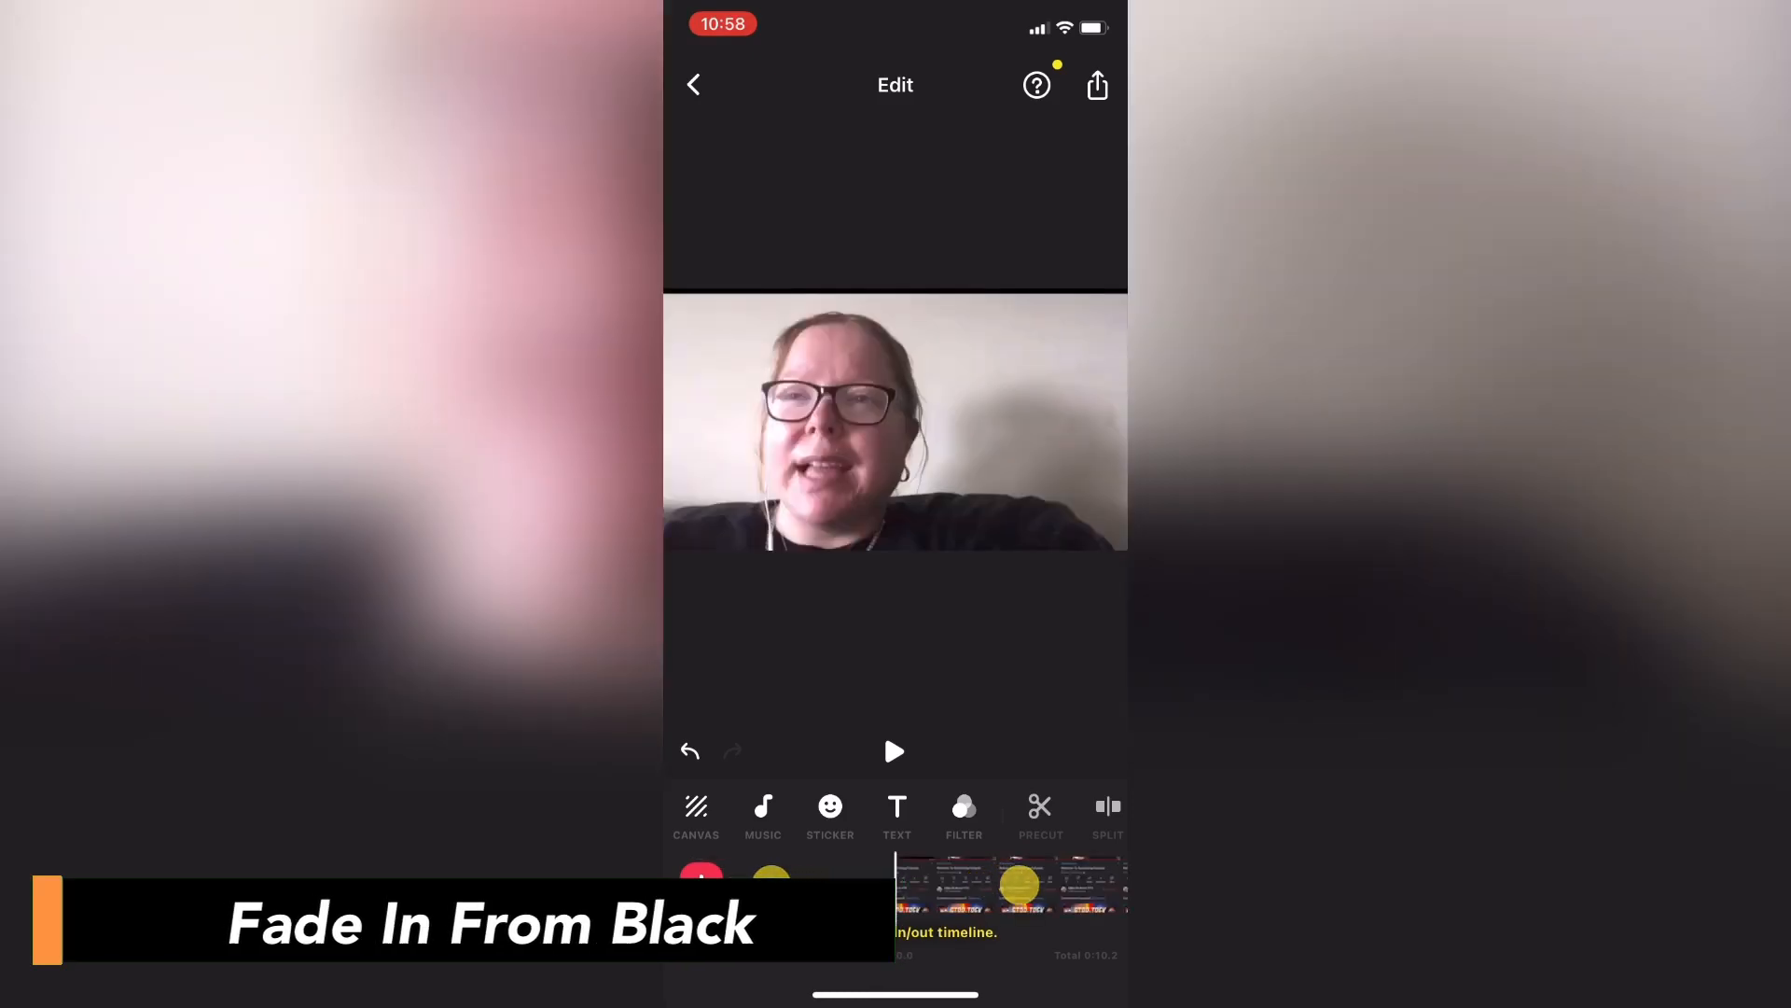
Step: Open transition choices at the junction between the video and the ending blank clip
click(700, 884)
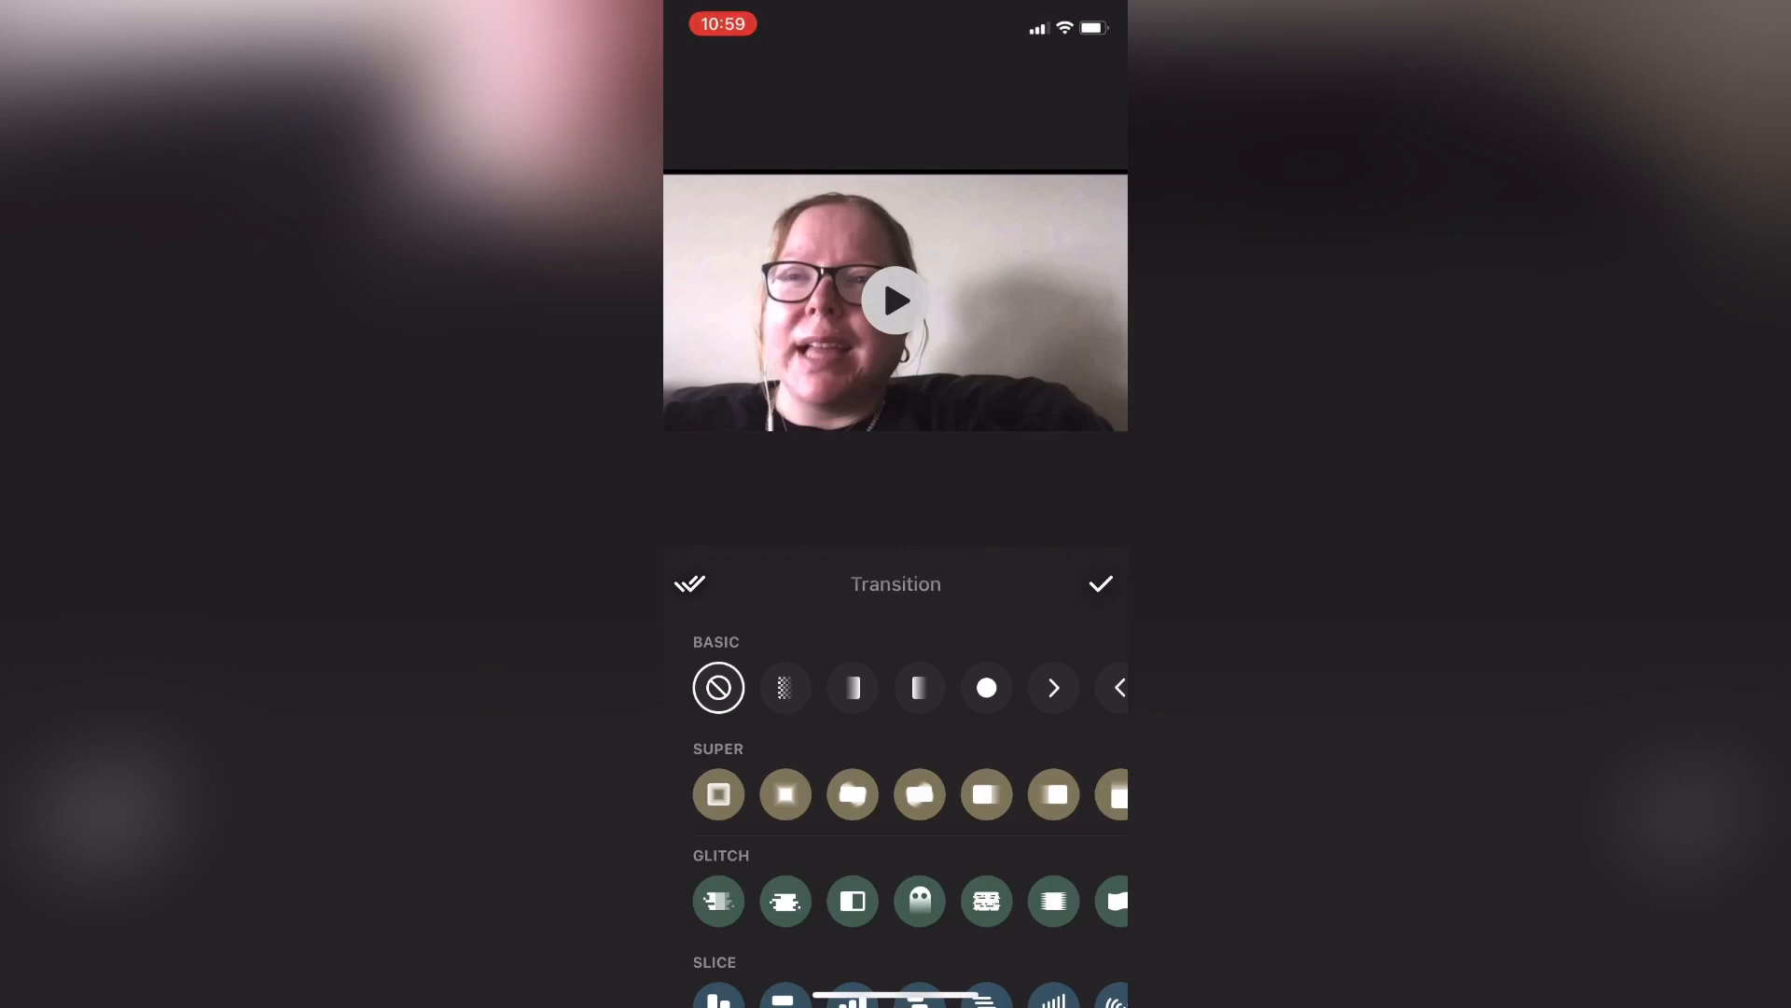
Step: Apply the Basic Fade transition between the video and the ending black clip
click(785, 687)
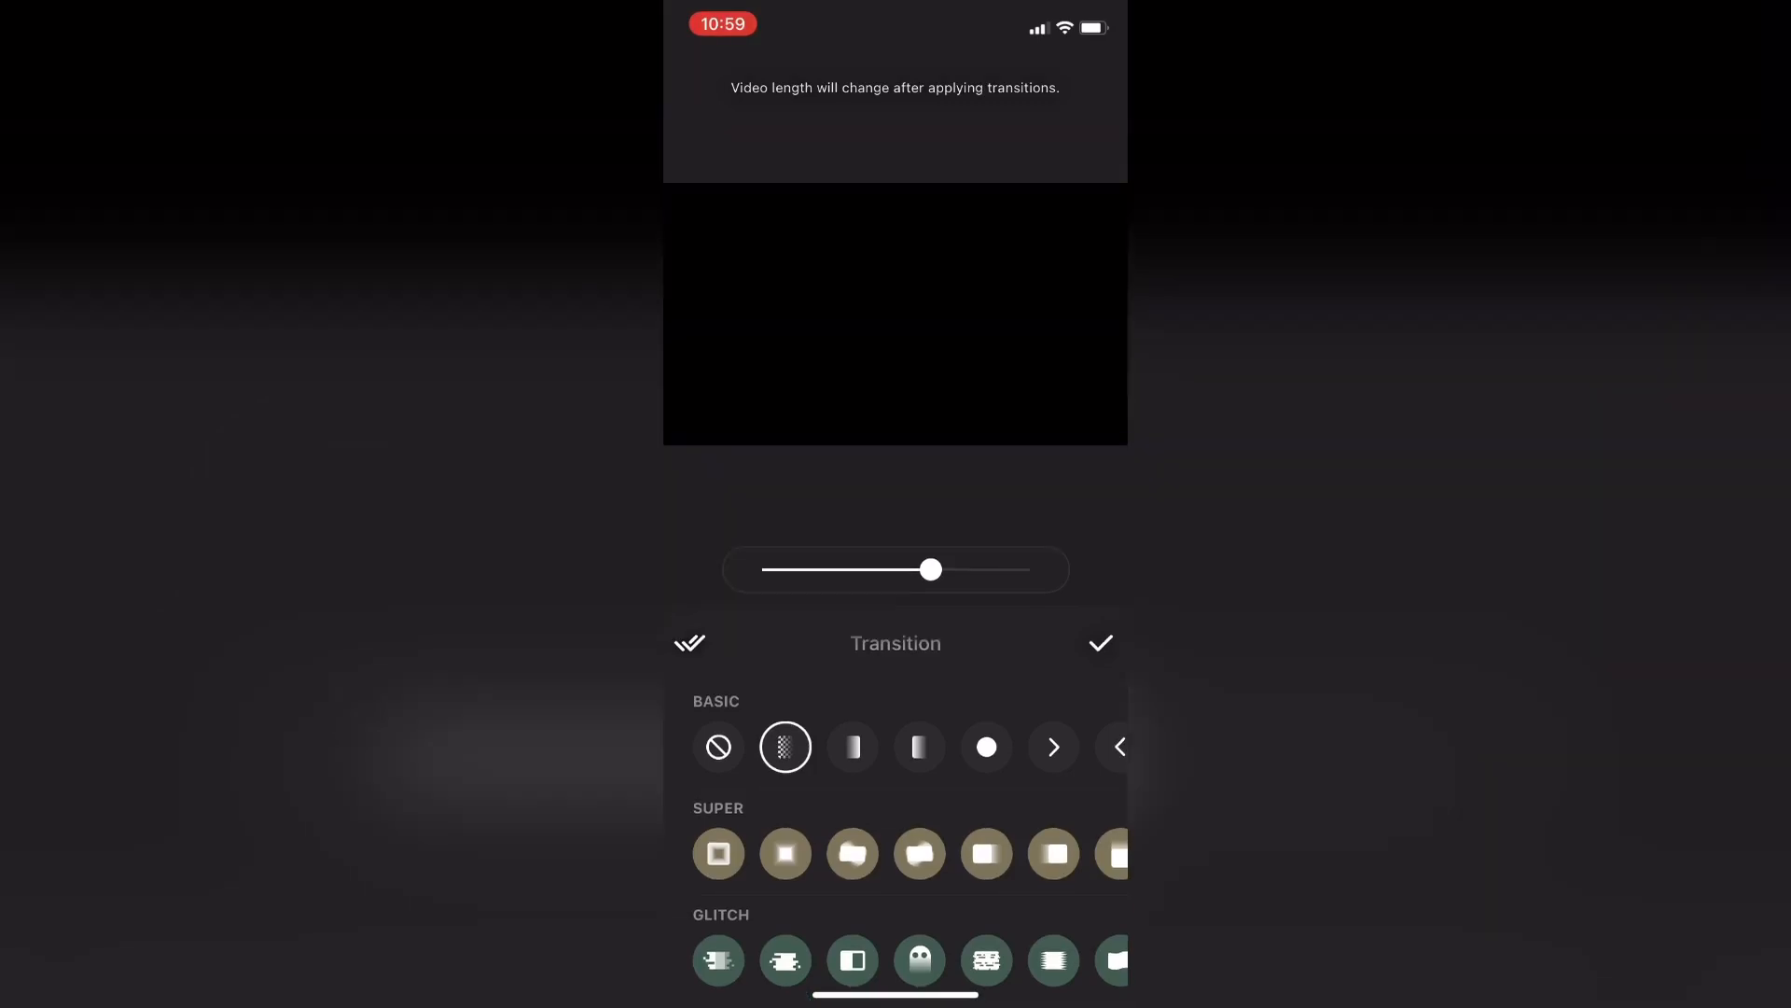
click(1099, 642)
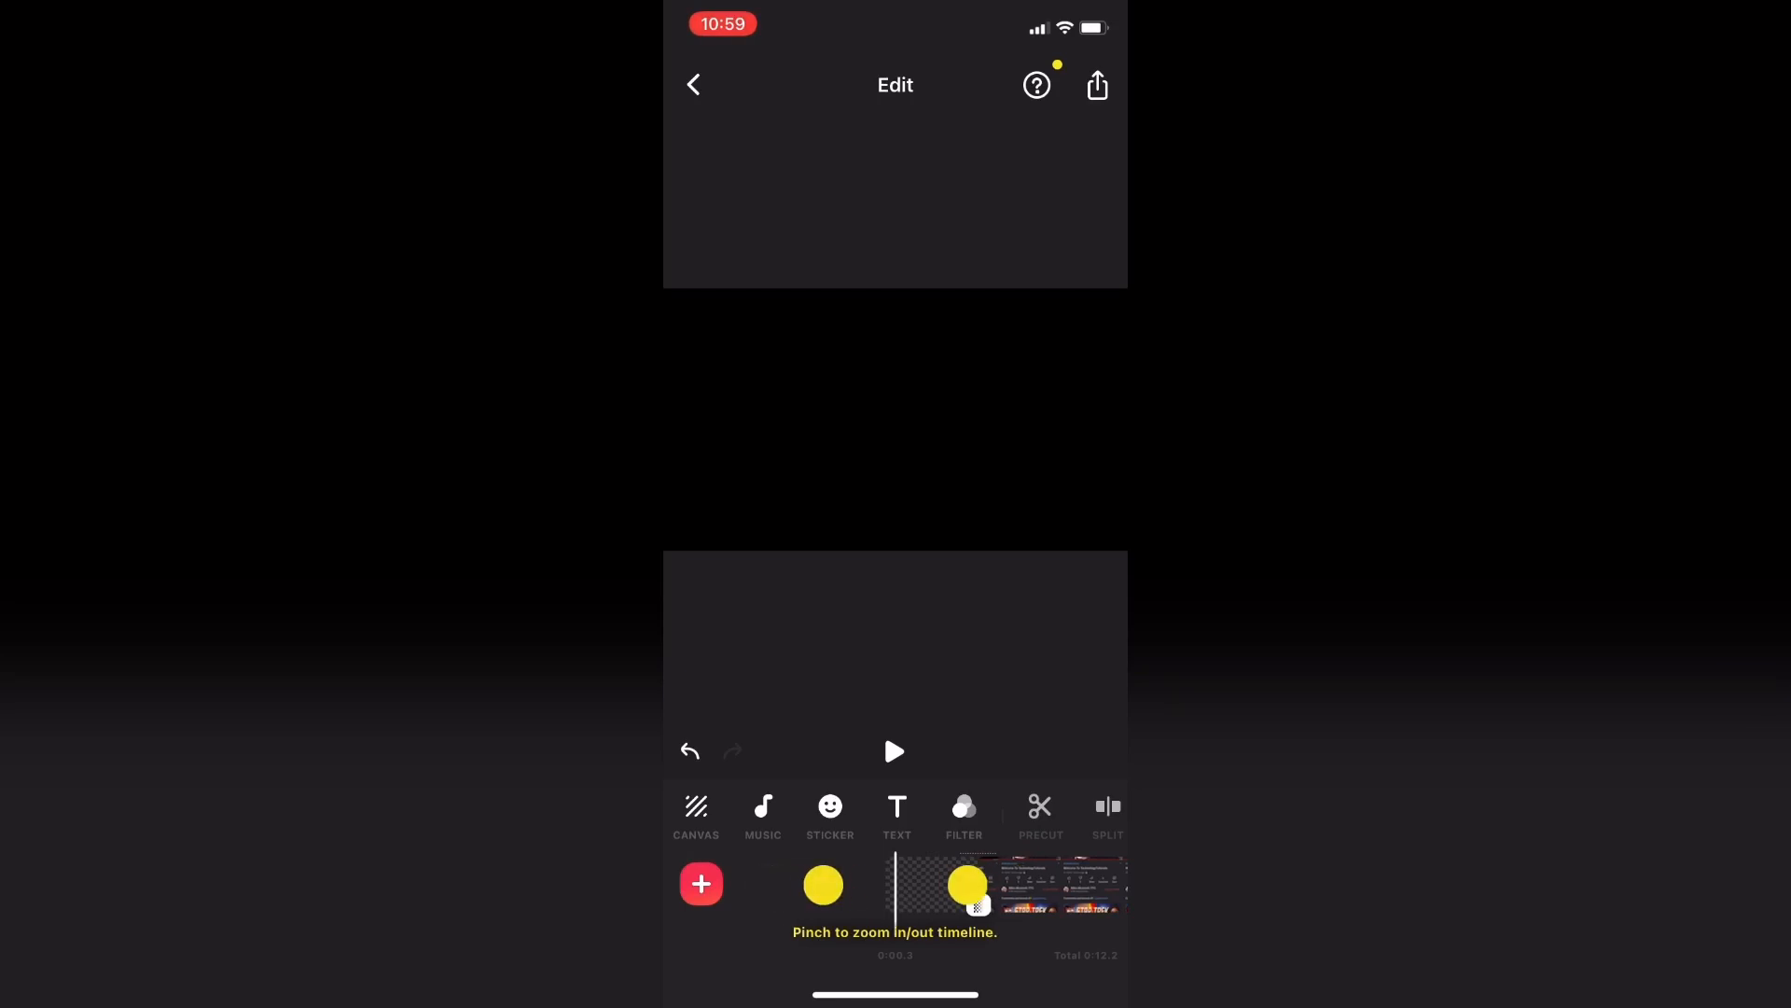
Step: Play back the project to preview the fade-out to black
click(895, 750)
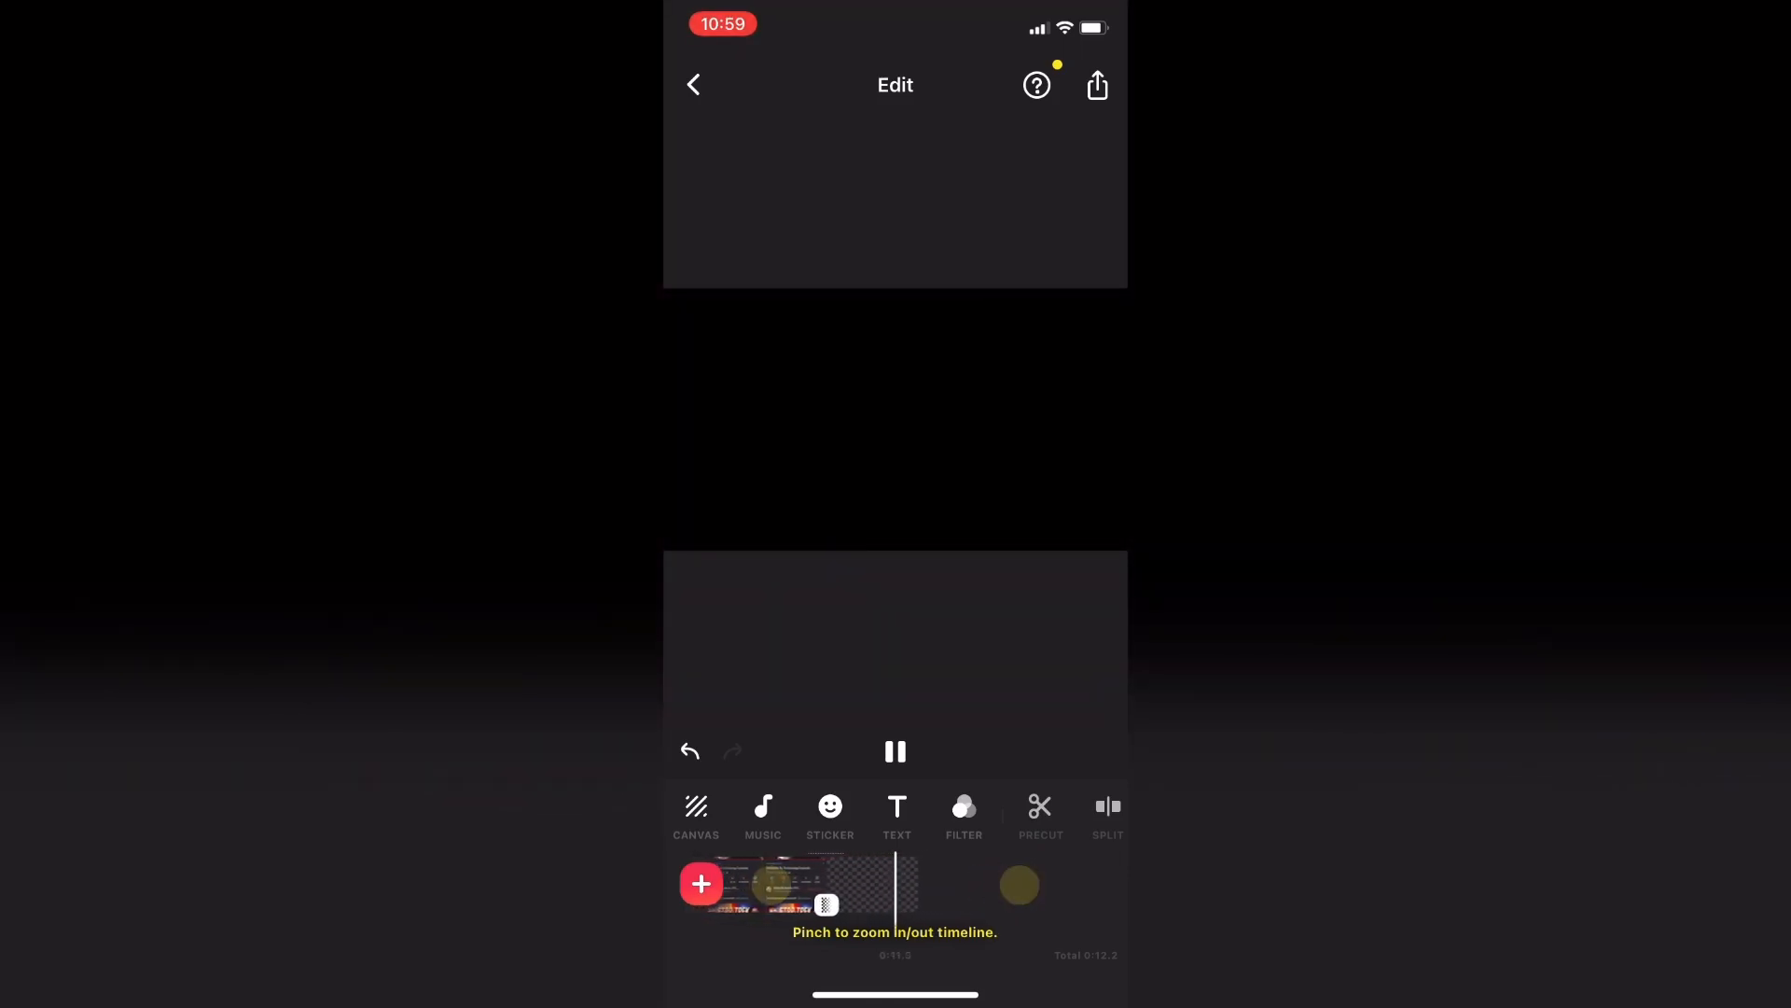
Step: Export the video at 1080p resolution and 30fps frame rate
click(1094, 85)
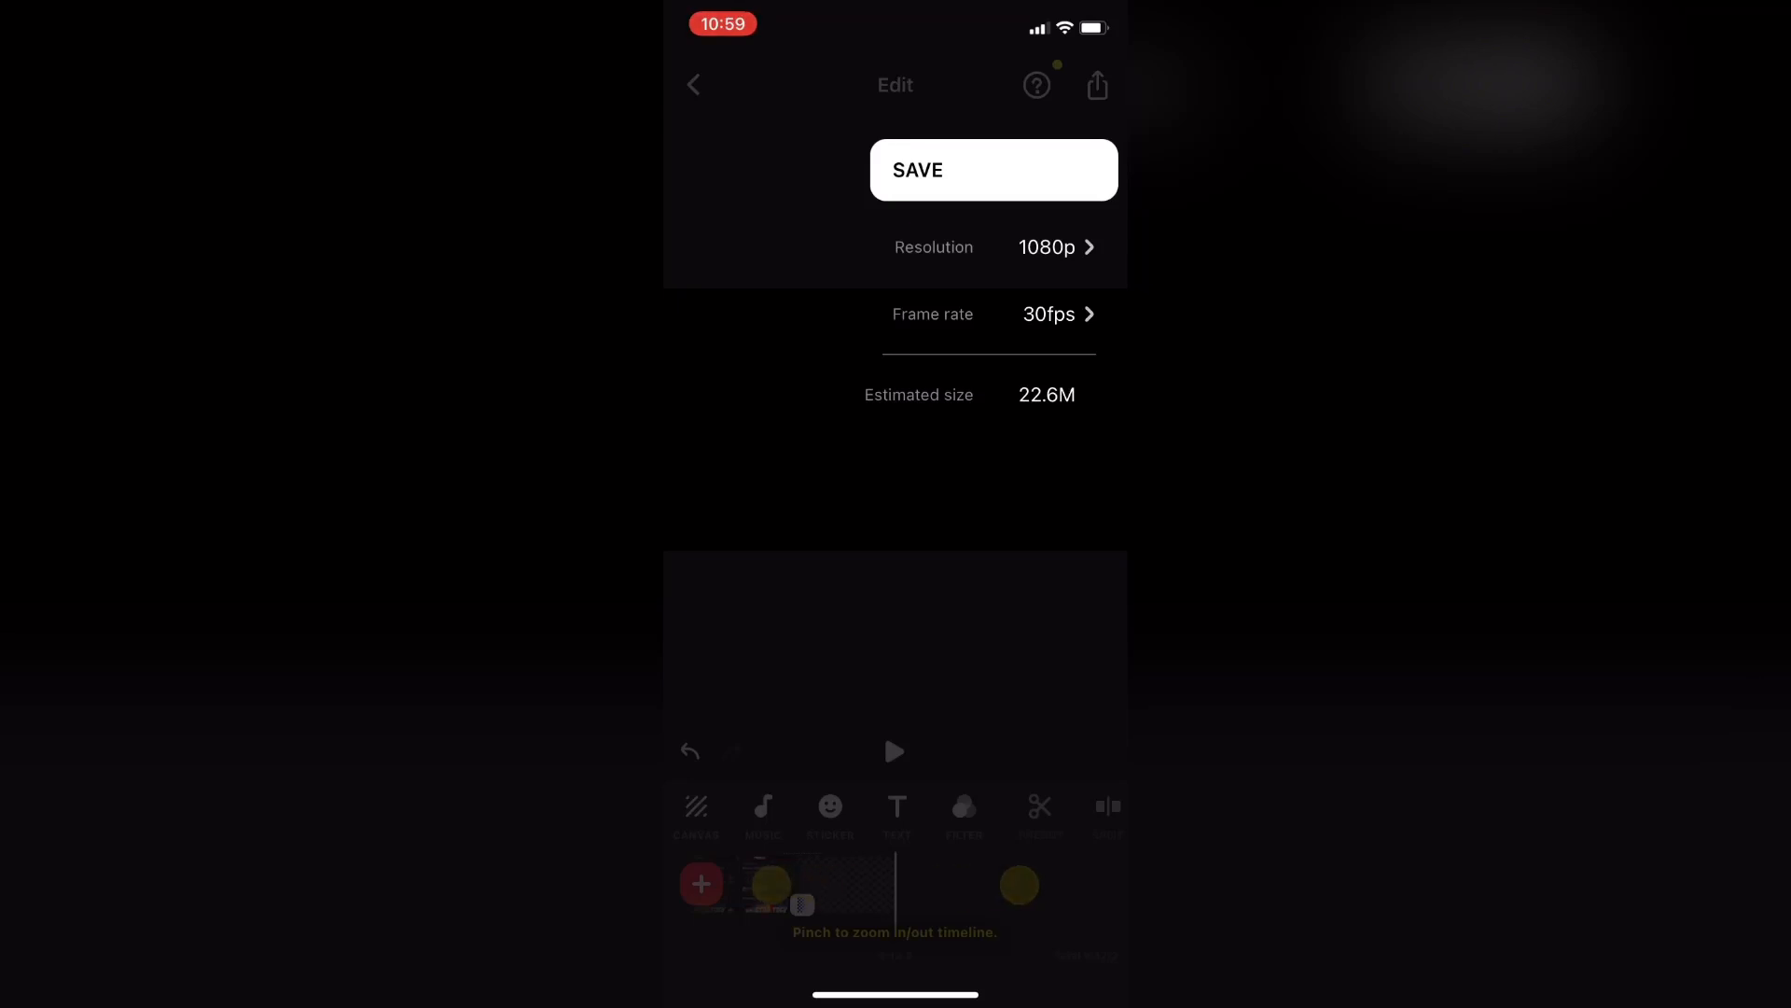
click(993, 169)
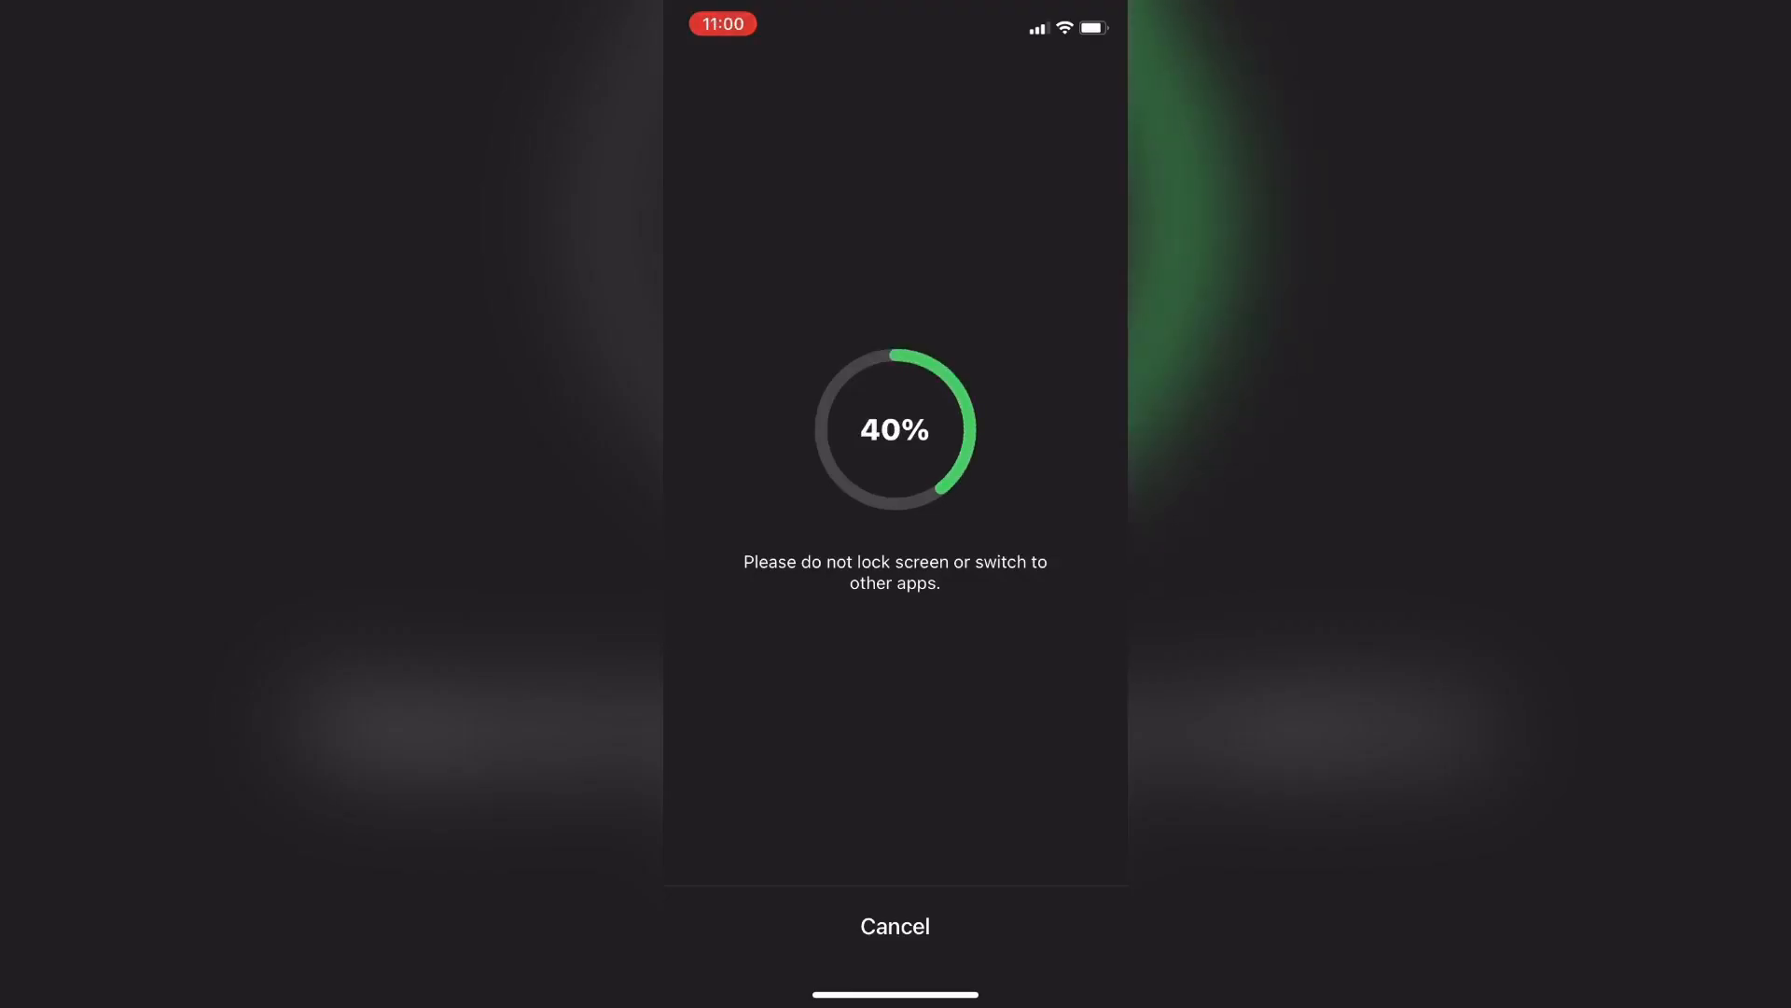